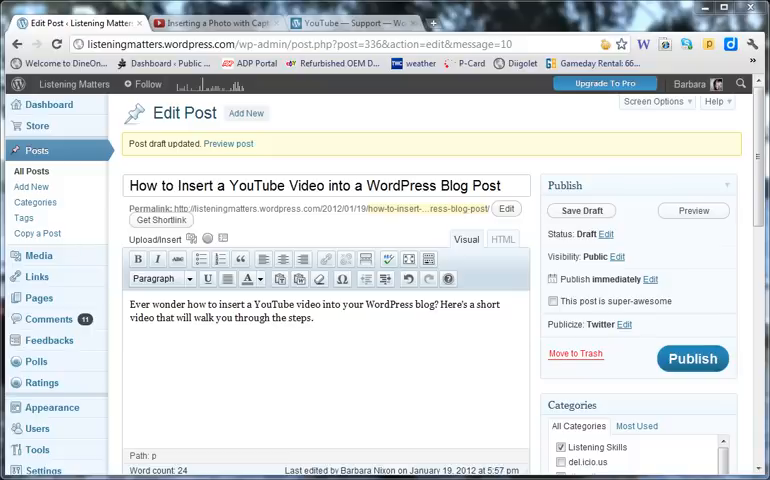
Start a new line under the introduction, then copy the YouTube video's address from its page.
{"action": "left_click", "coordinate": [157, 345]}
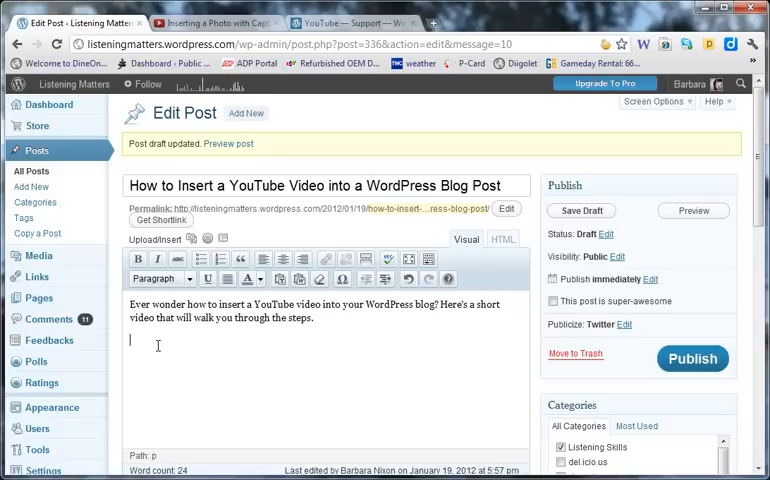
{"action": "mouse_move", "coordinate": [279, 352]}
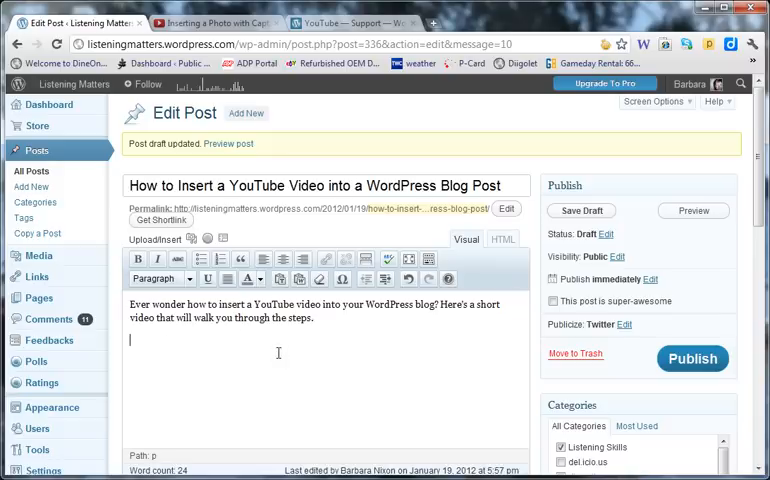
{"action": "left_click", "coordinate": [210, 22]}
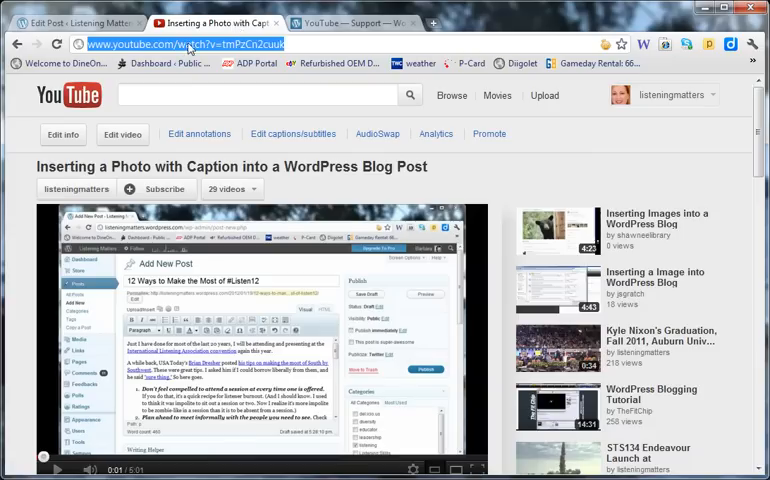
{"action": "right_click", "coordinate": [180, 44]}
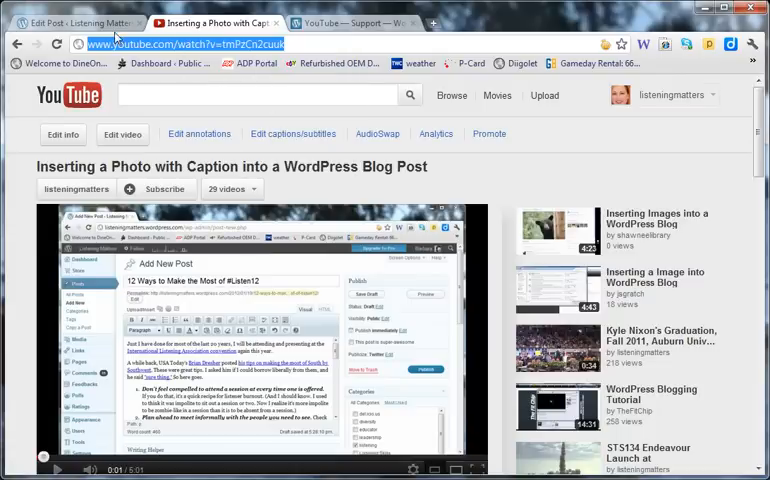
Paste the YouTube address as a link on its own line in the Edit Post body.
{"action": "left_click", "coordinate": [60, 22]}
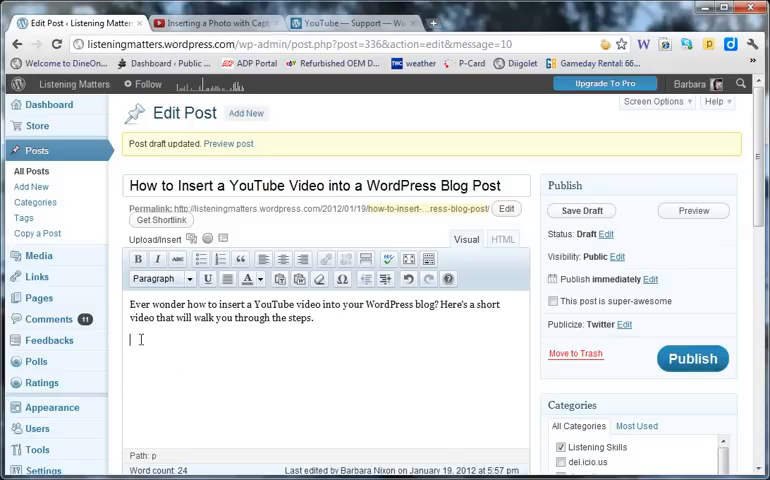
{"action": "right_click", "coordinate": [141, 340]}
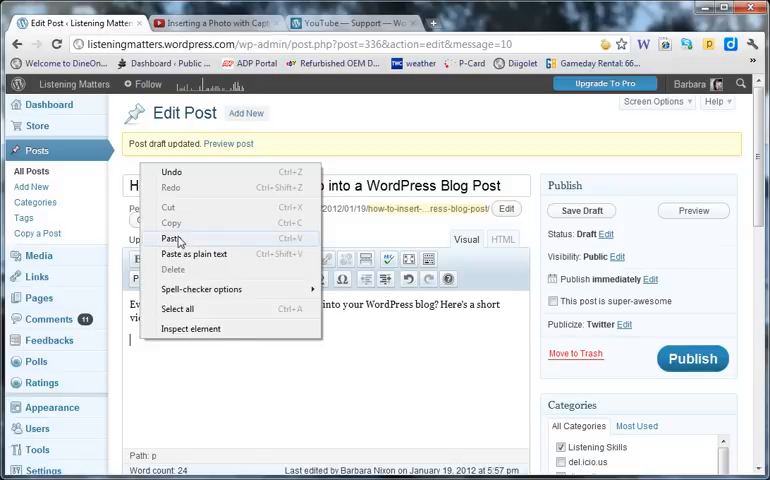
{"action": "left_click", "coordinate": [172, 238]}
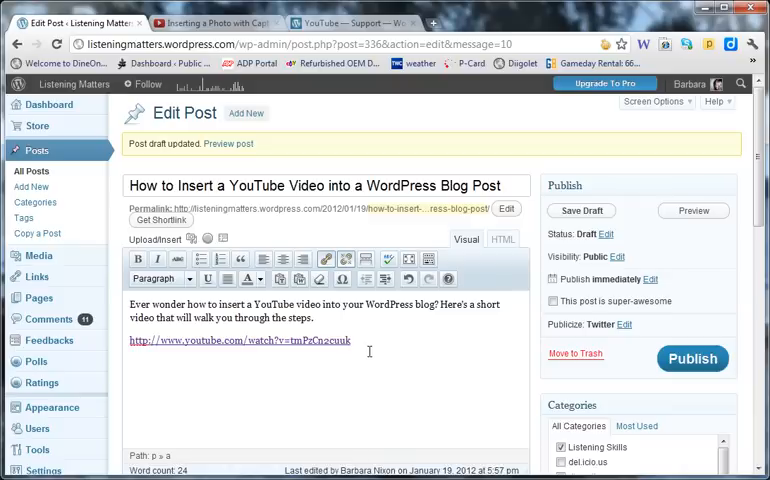
{"action": "mouse_move", "coordinate": [345, 259]}
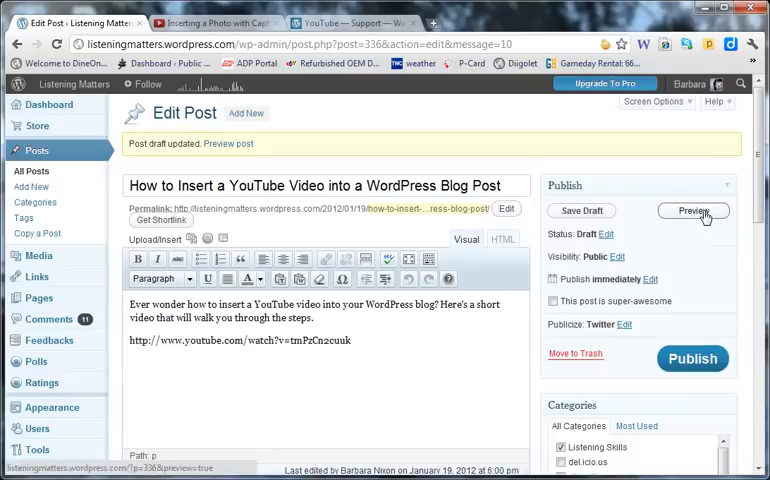
Preview the draft and scroll to the YouTube address rendered as an embedded player.
{"action": "left_click", "coordinate": [692, 211]}
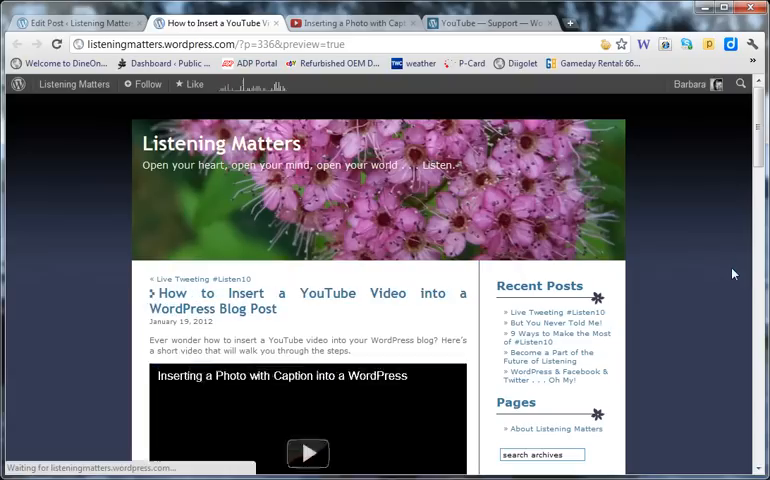
{"action": "scroll", "scroll_direction": "down", "scroll_amount": 3}
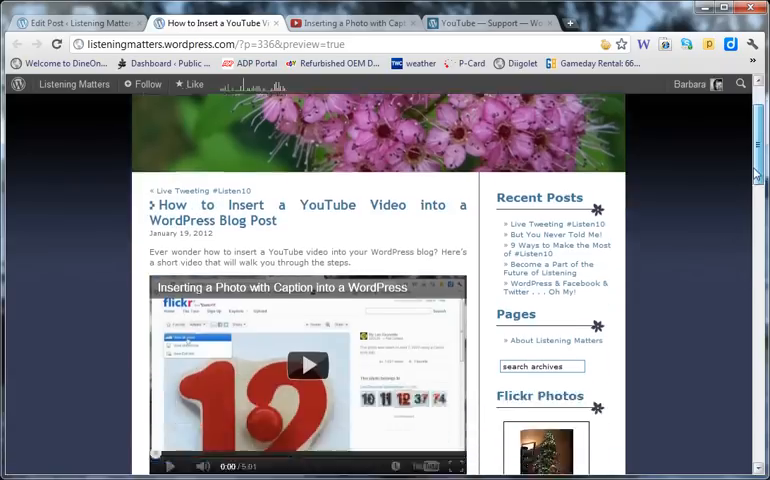
{"action": "scroll", "scroll_direction": "down", "scroll_amount": 3}
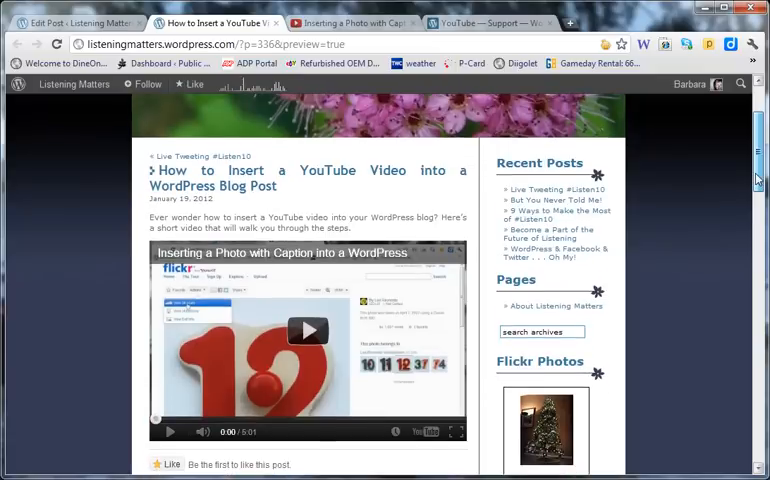